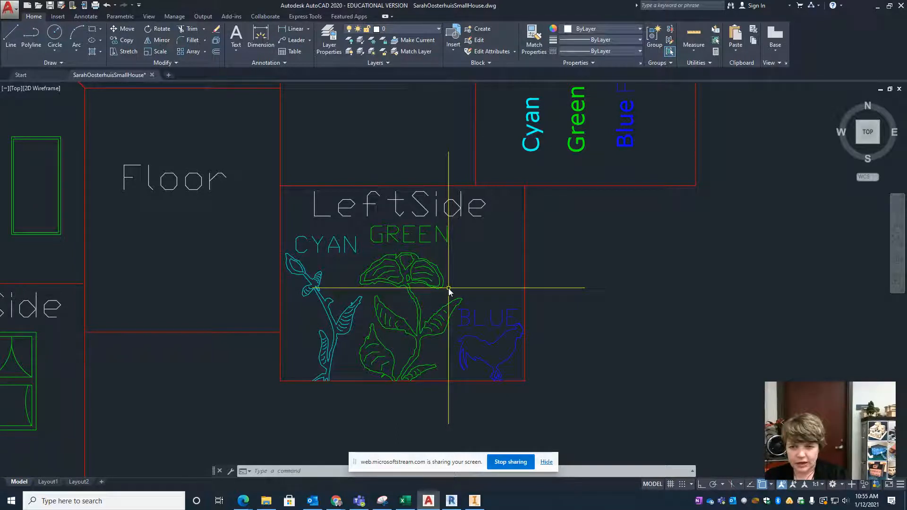
mouse_move(482, 235)
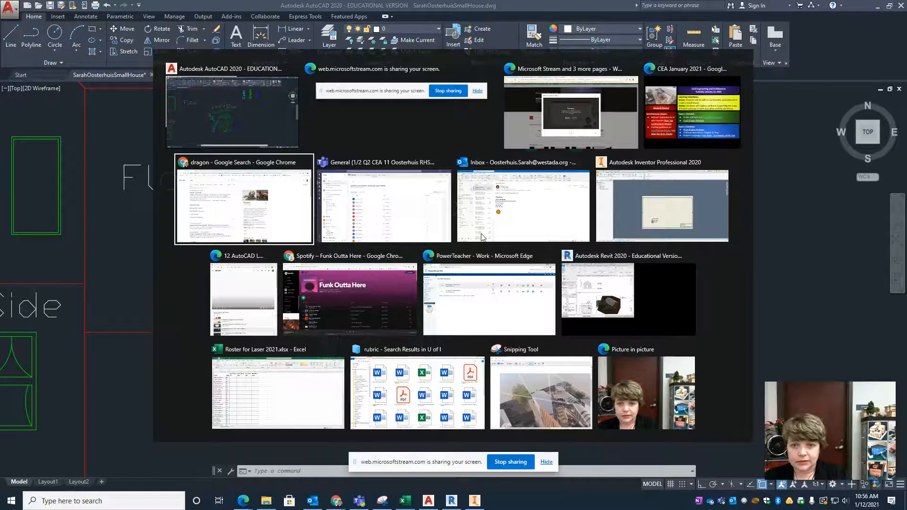
Search Google Images for 'dragon clipart' and copy the blue fire-breathing dragon picture
click(243, 202)
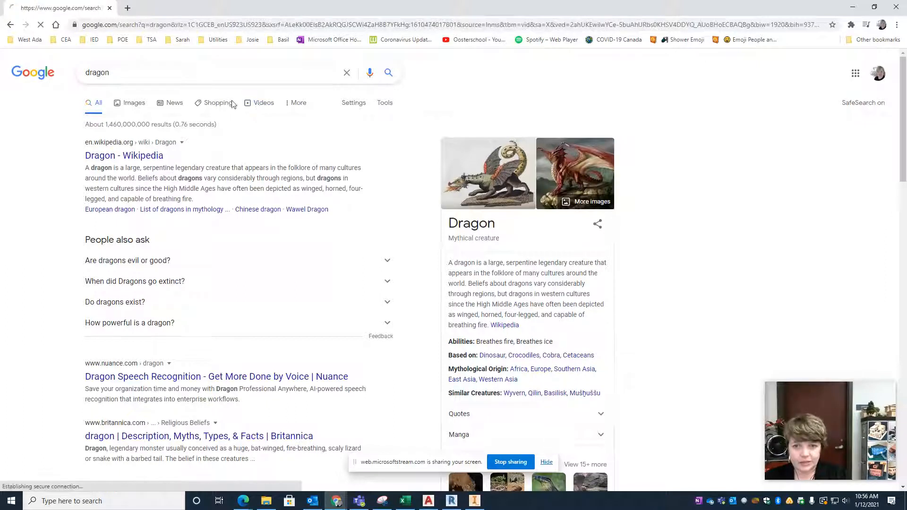
click(133, 103)
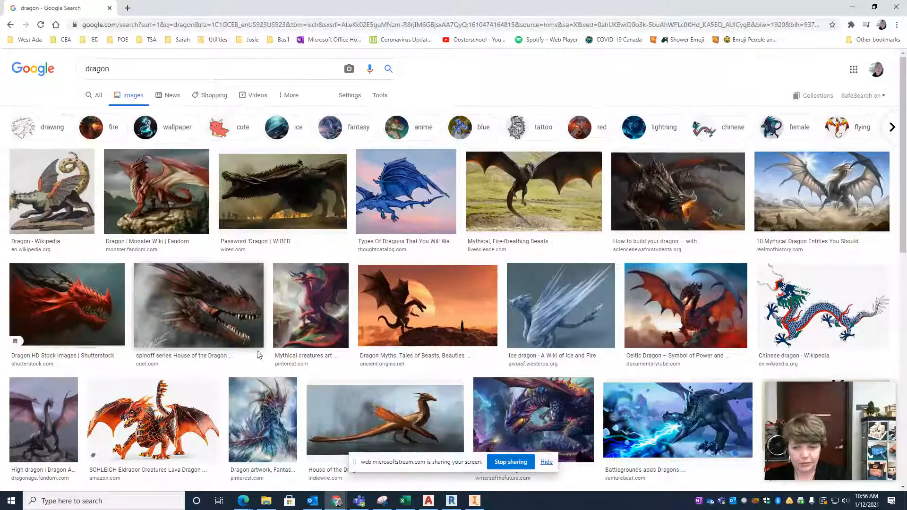
click(136, 68)
text( clipart)
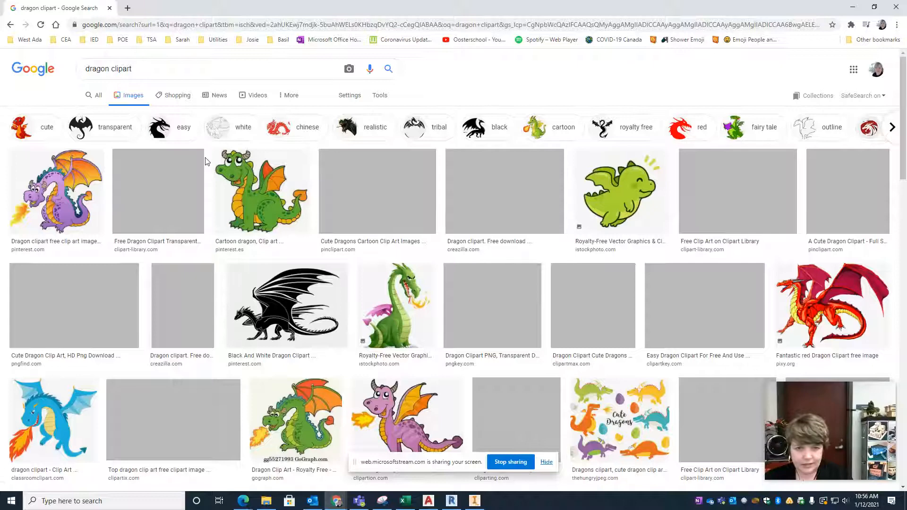
click(46, 425)
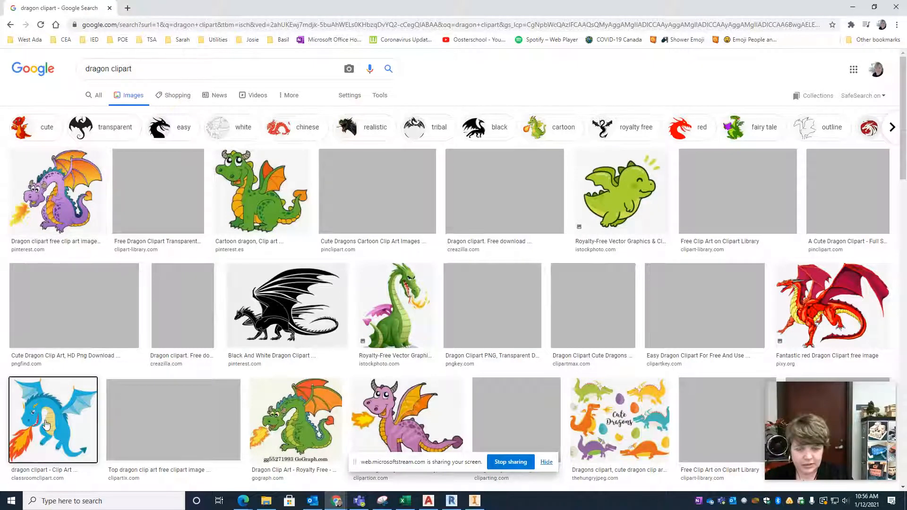
click(45, 424)
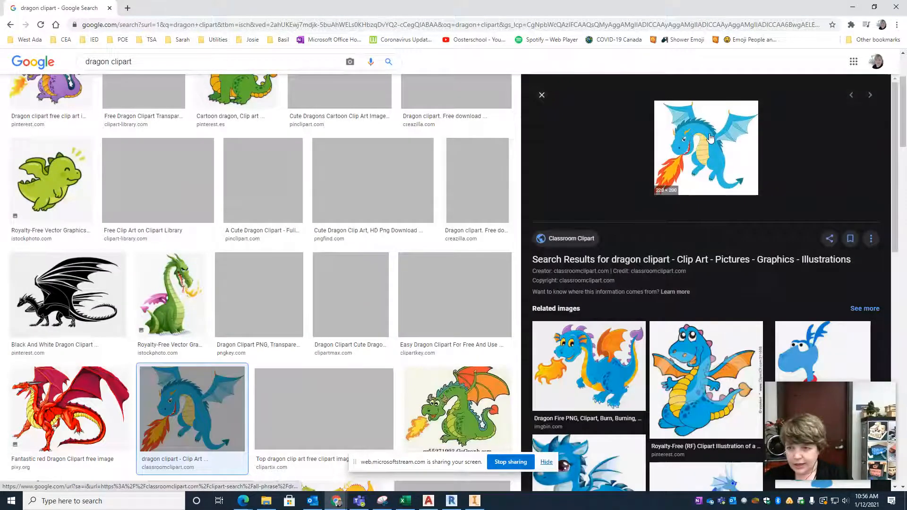
right_click(710, 137)
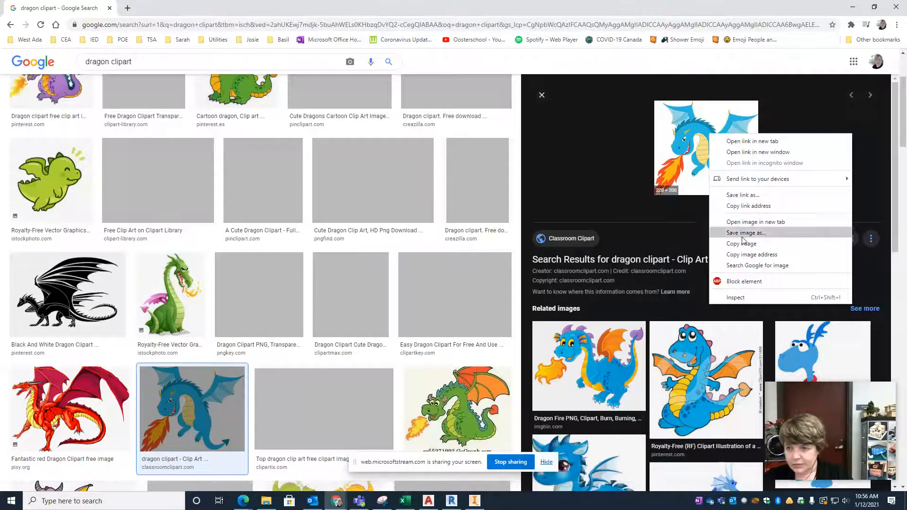
key(Alt+Tab)
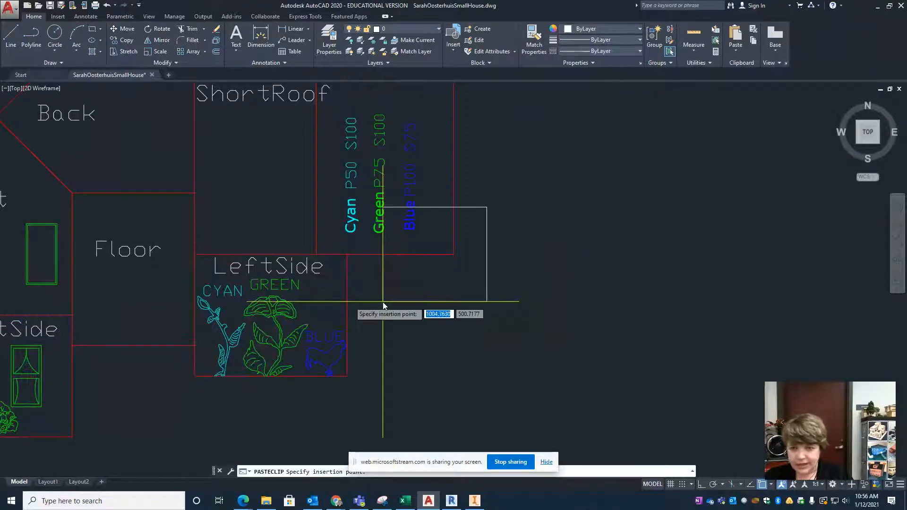
Paste the blue dragon clipart into the drawing right of the LeftSide panel
click(453, 342)
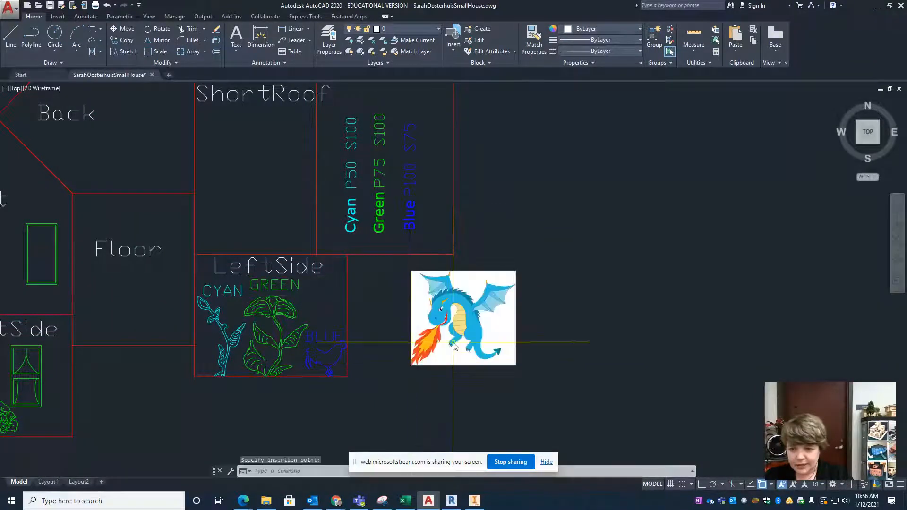
mouse_move(439, 312)
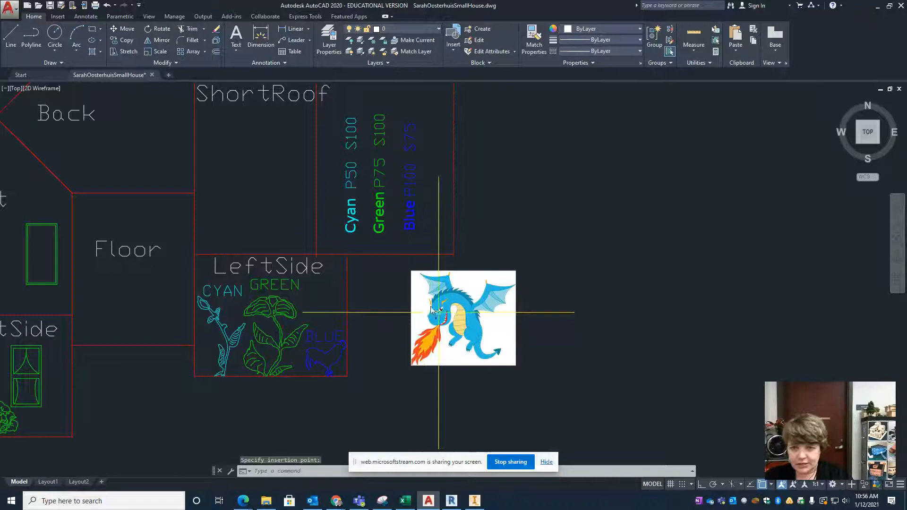
mouse_move(417, 316)
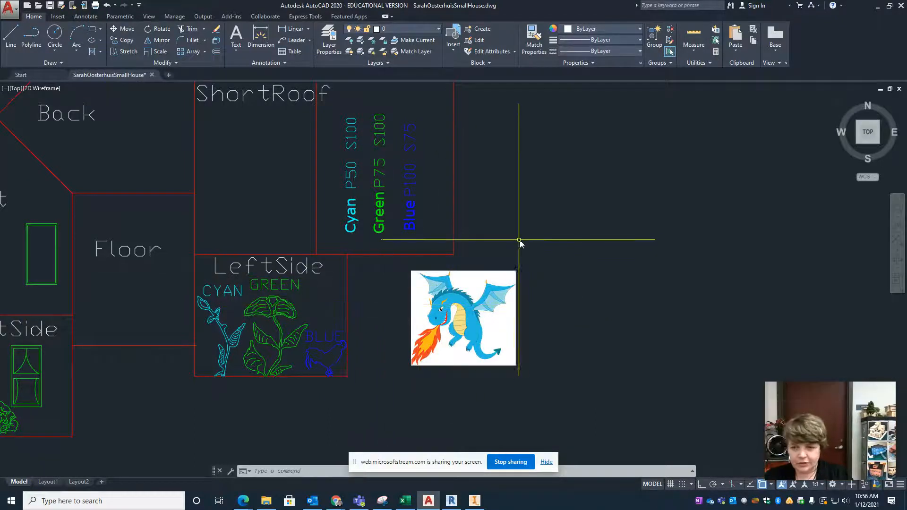
mouse_move(541, 257)
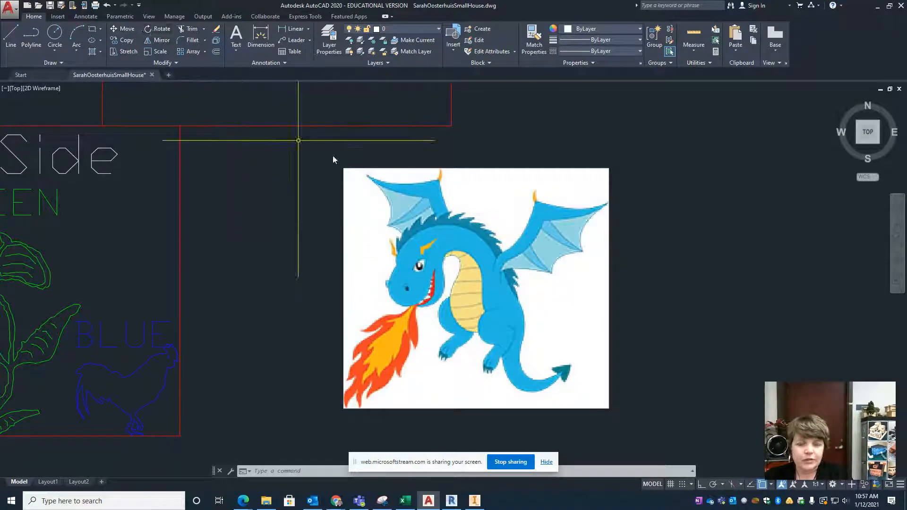
mouse_move(292, 243)
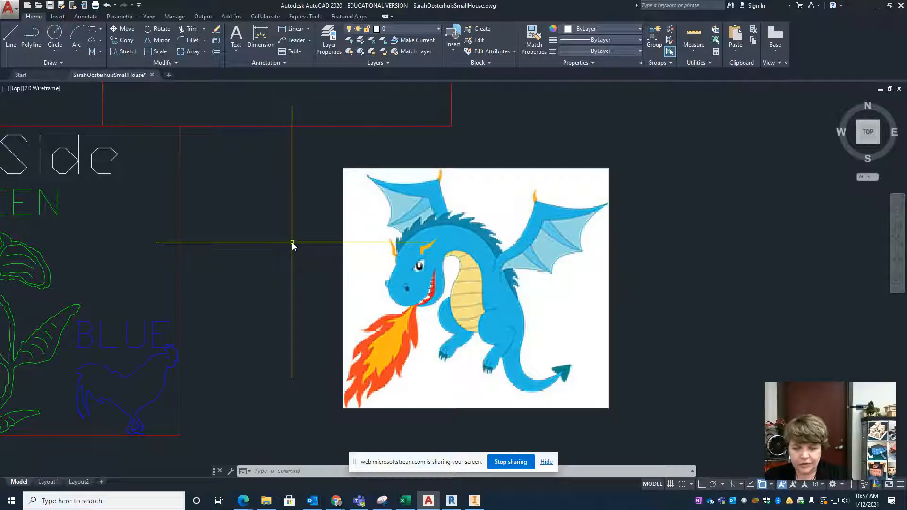
In Options > Display, raise the crosshair size slider to 100
right_click(292, 242)
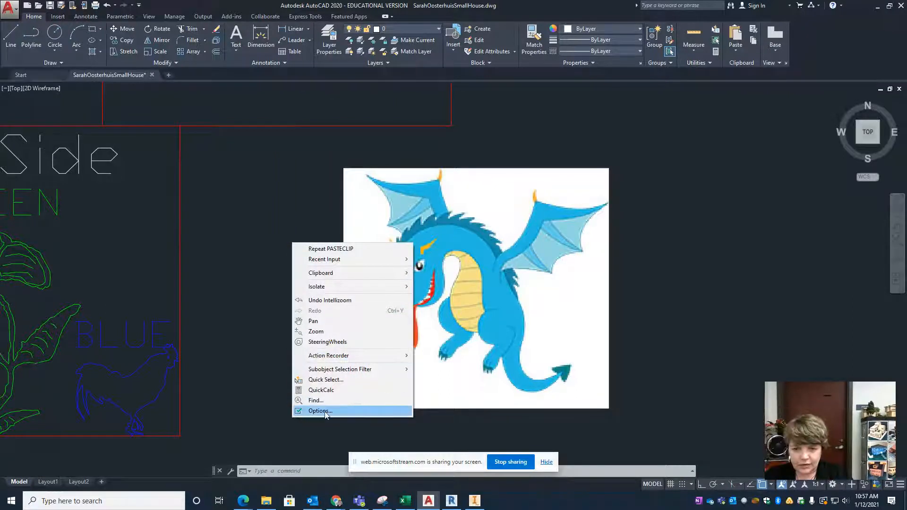
click(320, 411)
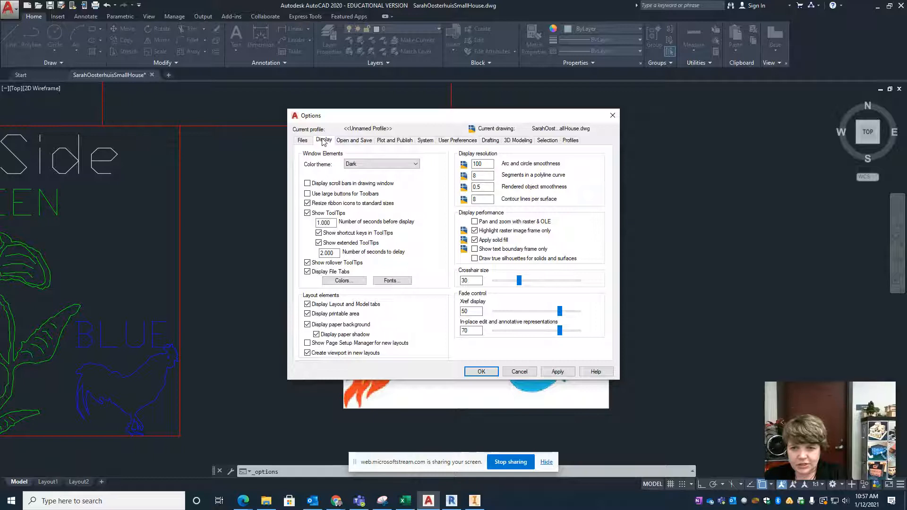
mouse_move(470, 281)
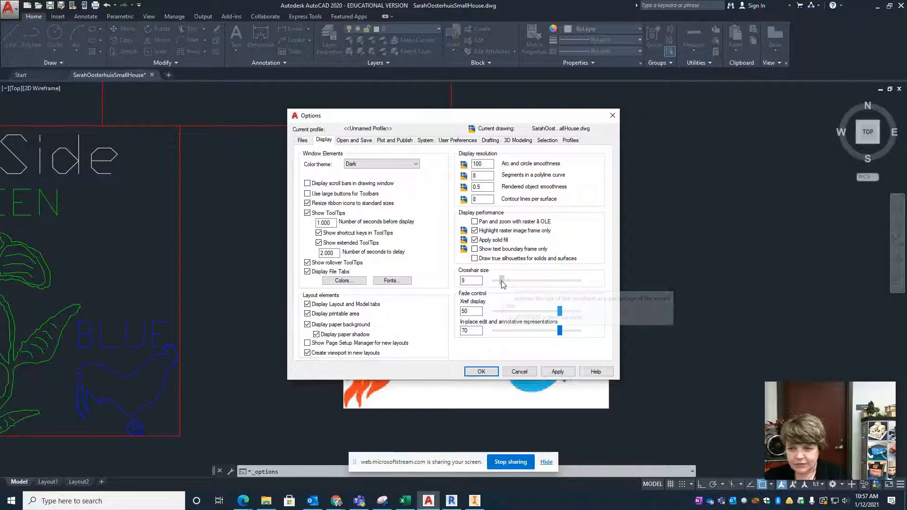
drag(502, 280, 517, 280)
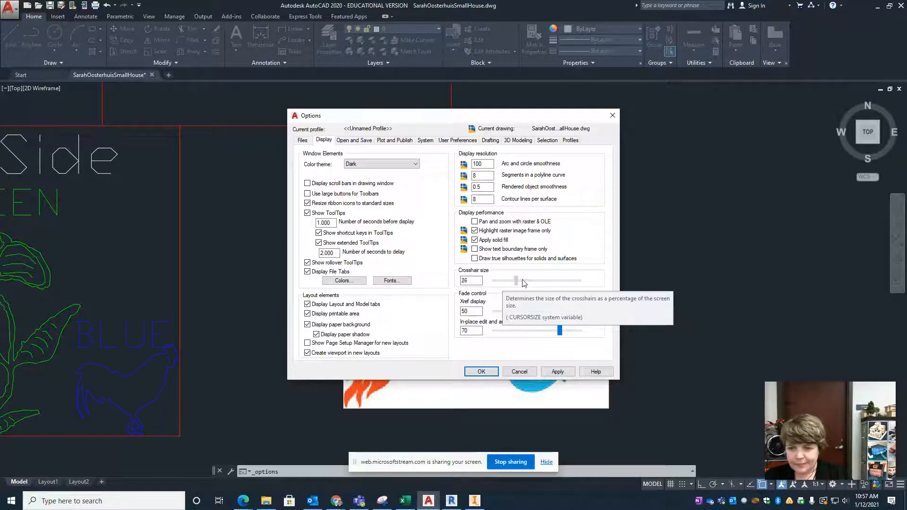
drag(515, 280, 577, 280)
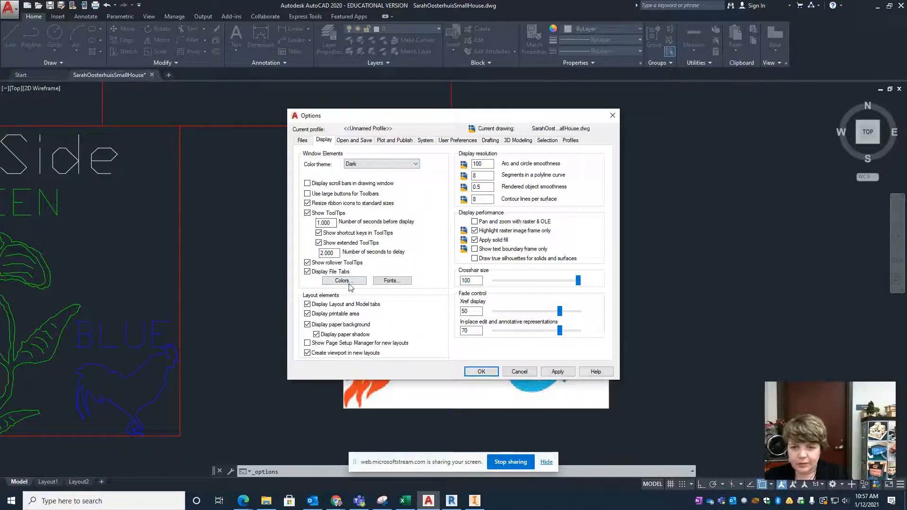
Set the crosshair colour to Cyan in drawing window colours and apply the settings
click(344, 281)
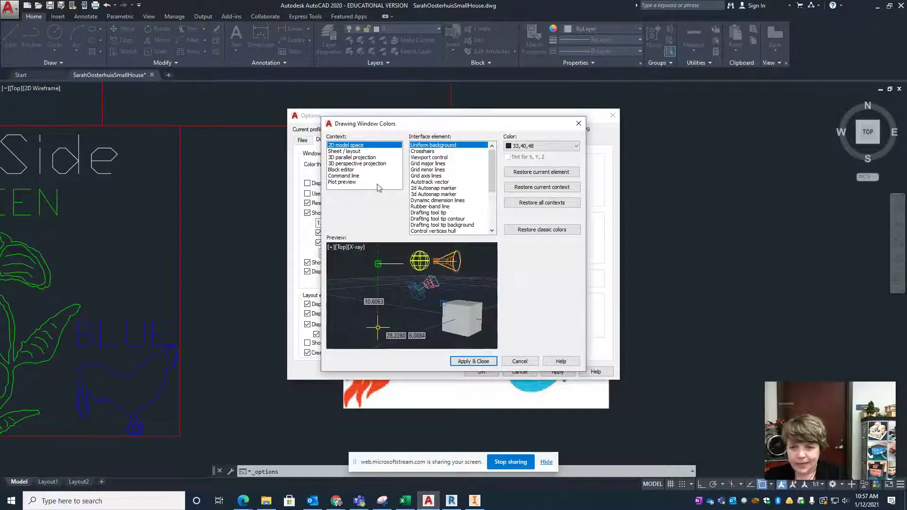
click(422, 151)
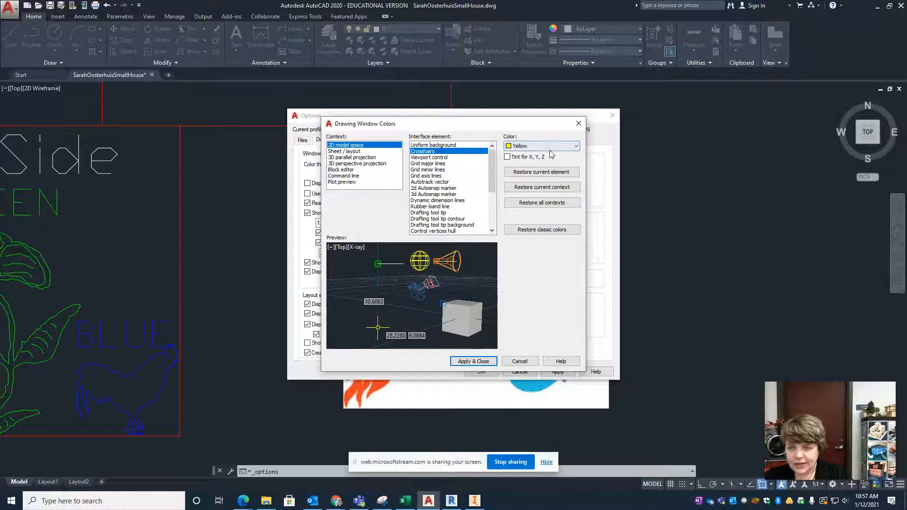
click(576, 146)
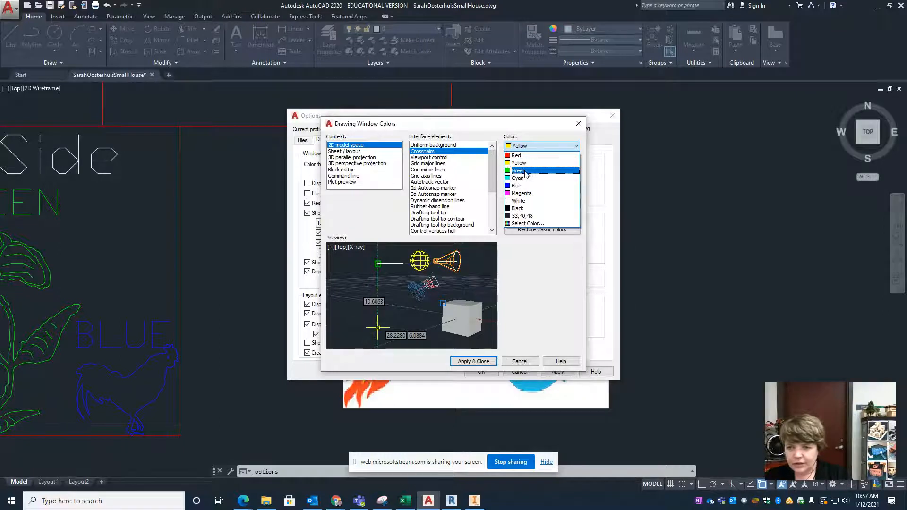
click(519, 178)
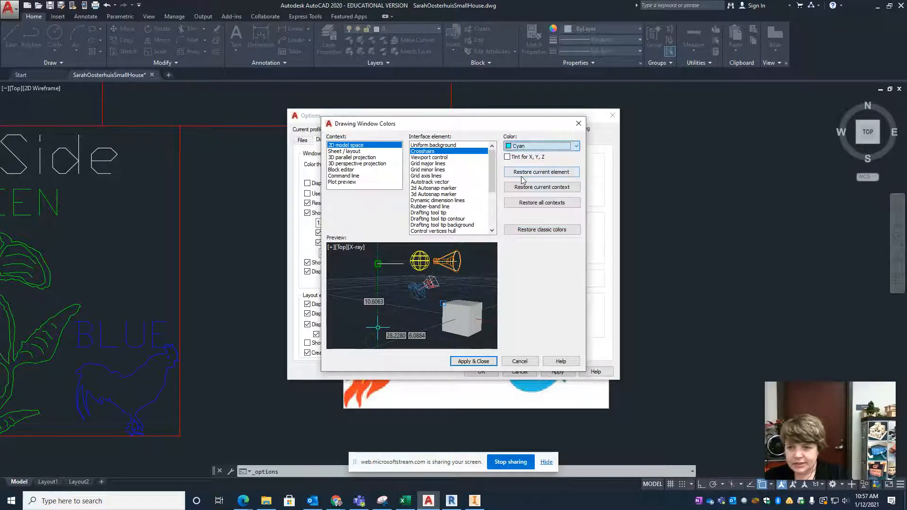
click(473, 361)
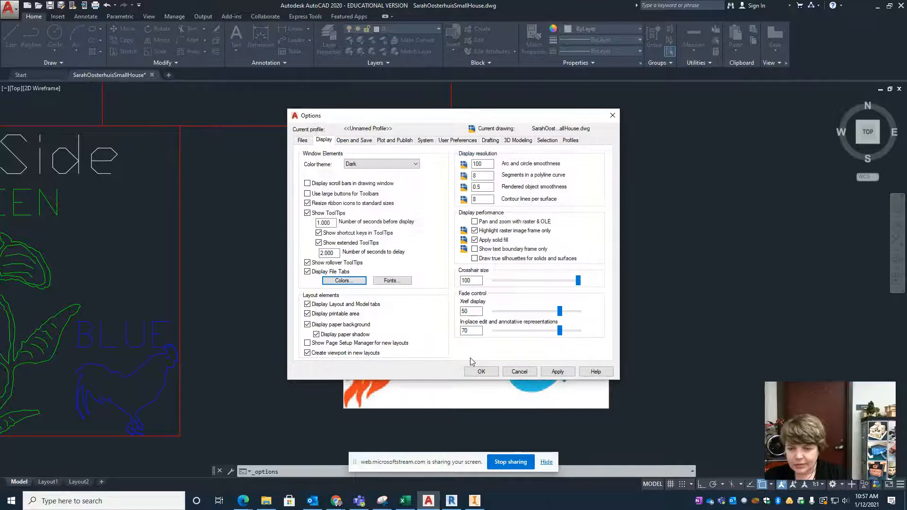
click(558, 372)
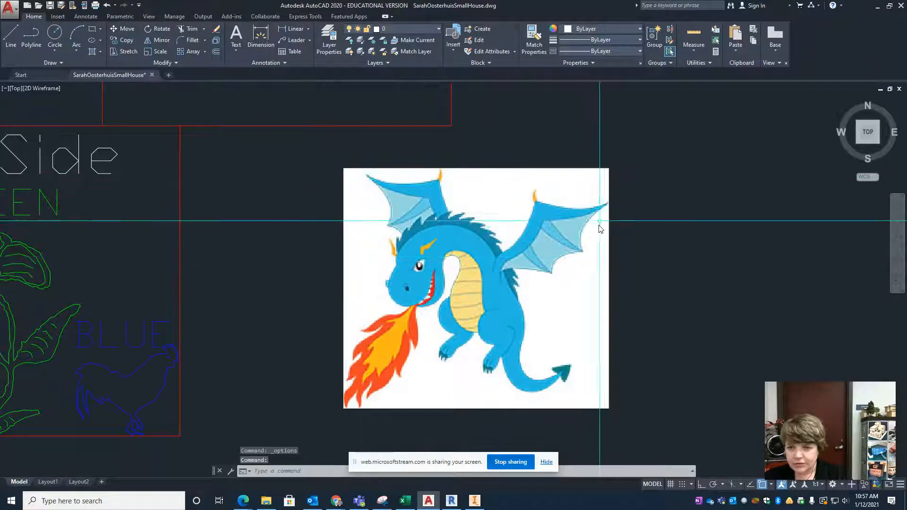
mouse_move(523, 223)
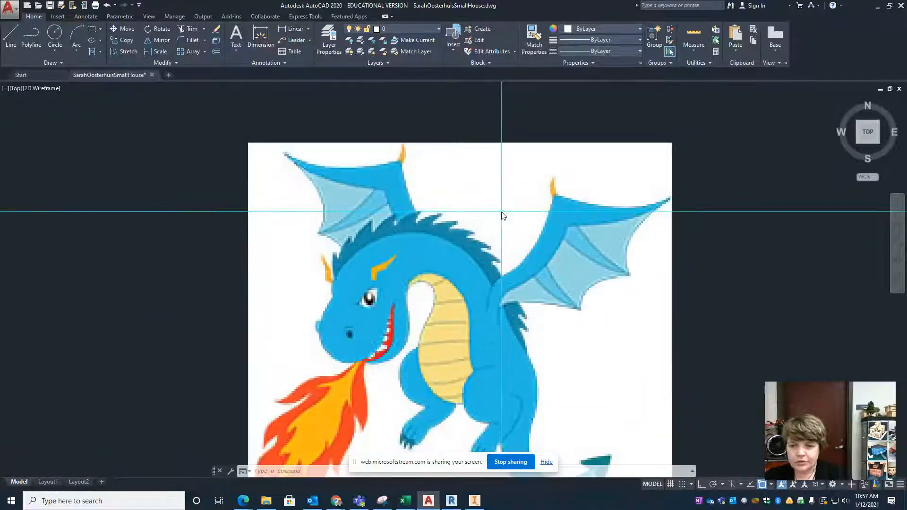
Zoom in and start a polyline to trace the dragon's left wing edges
scroll(down, 3)
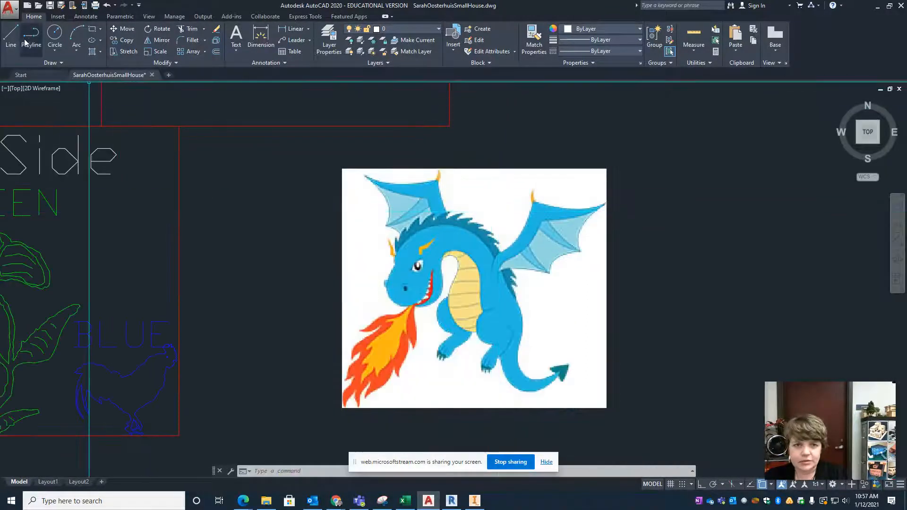
click(30, 38)
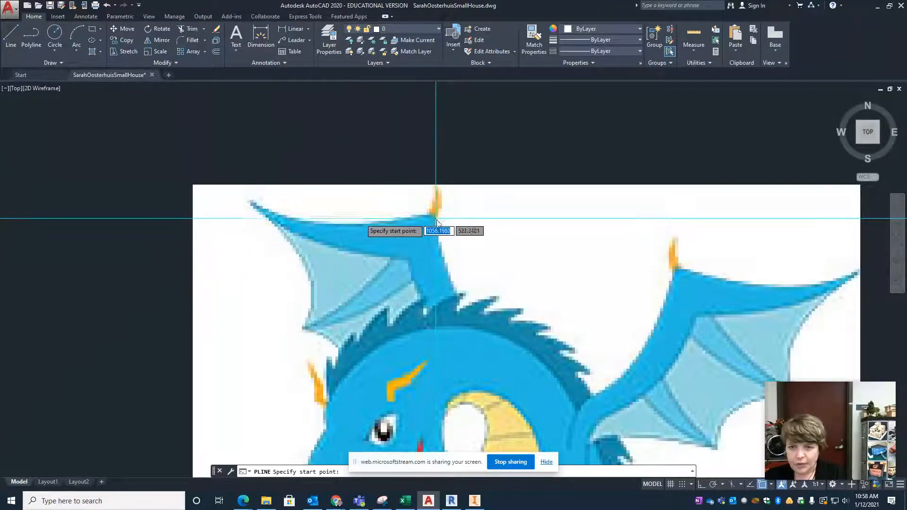
mouse_move(539, 413)
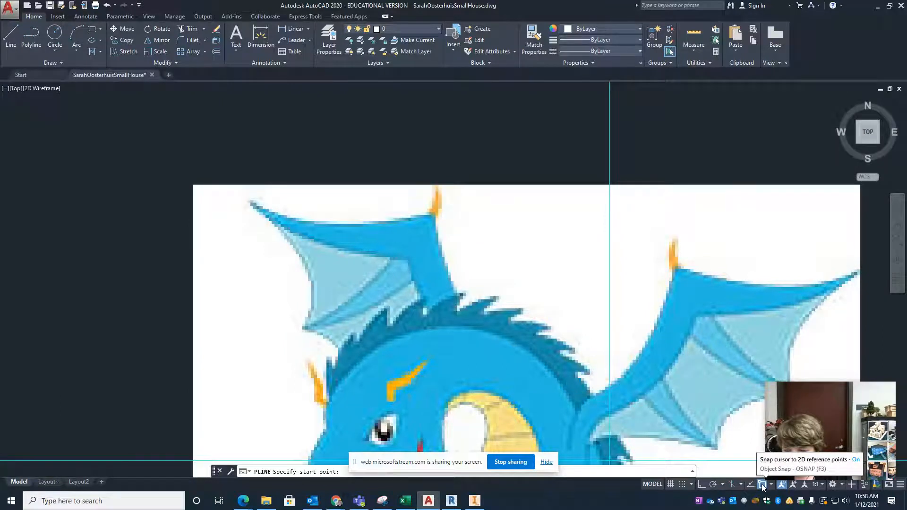
mouse_move(777, 484)
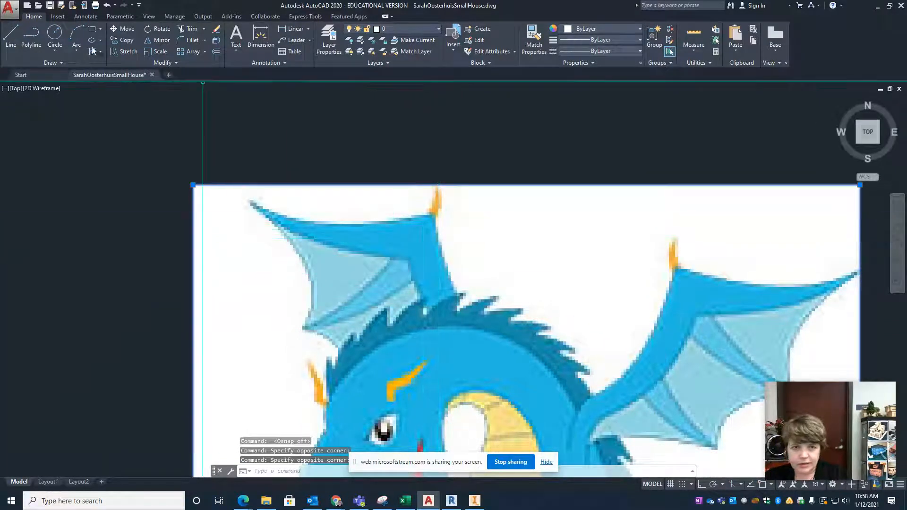
click(32, 40)
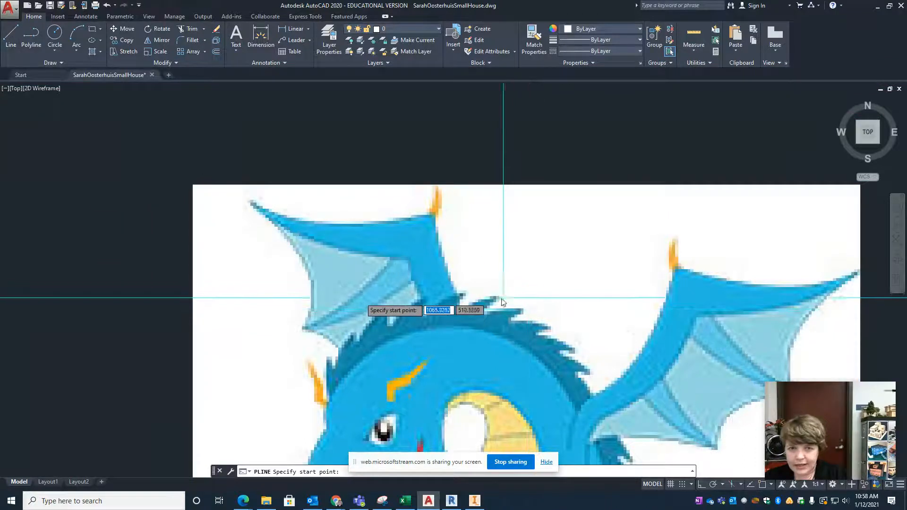
mouse_move(495, 301)
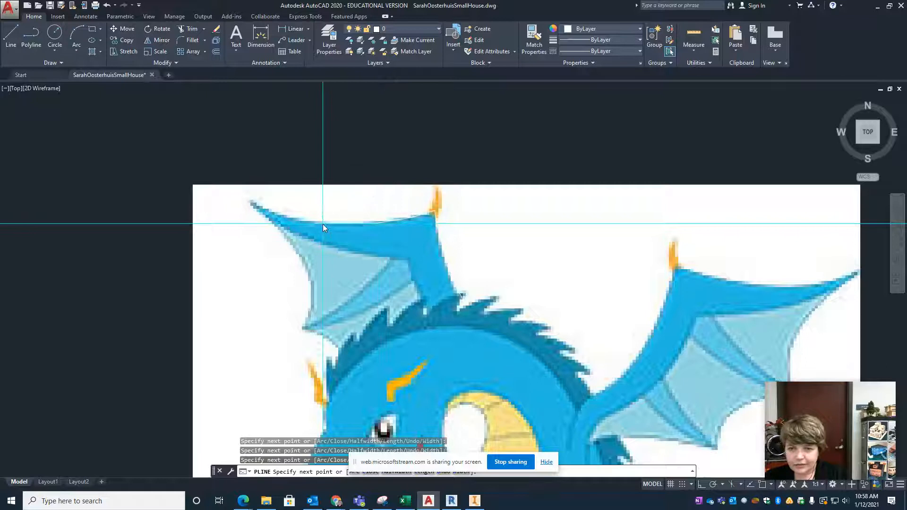
mouse_move(252, 201)
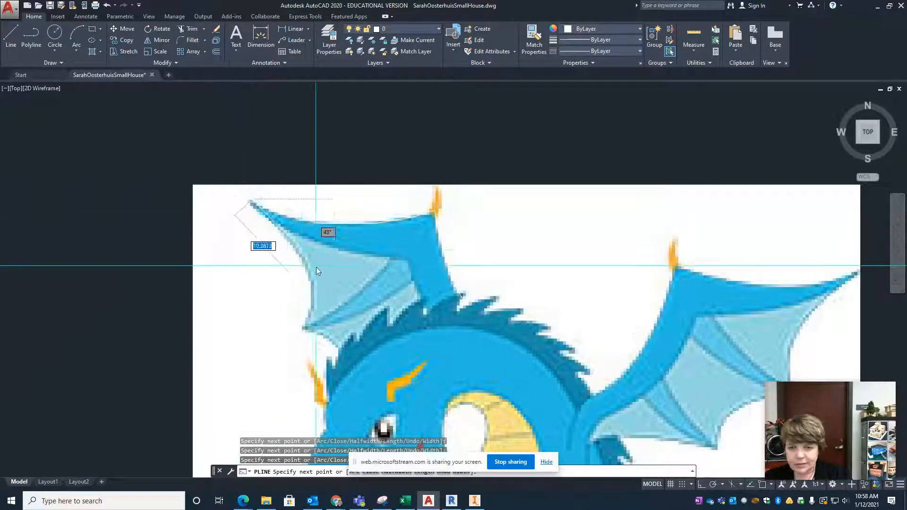
mouse_move(362, 249)
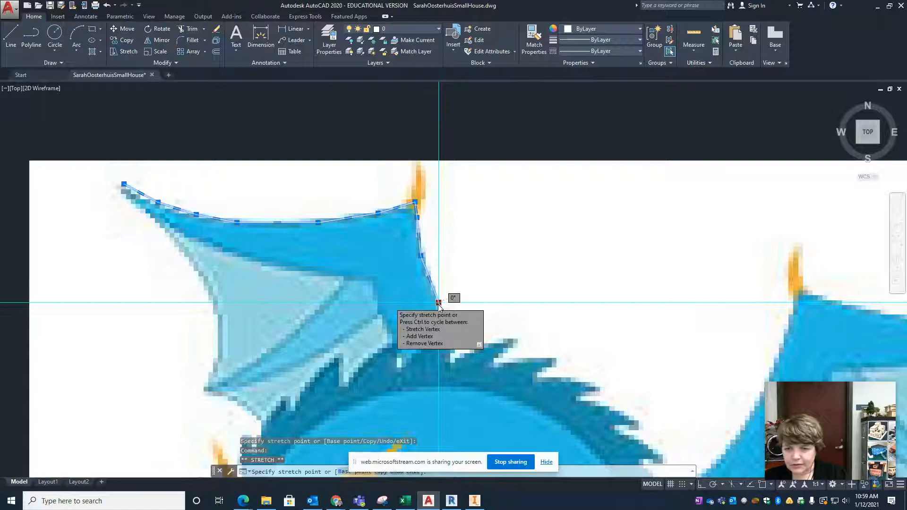
Stretch a wing polyline vertex grip onto the wing edge
click(439, 303)
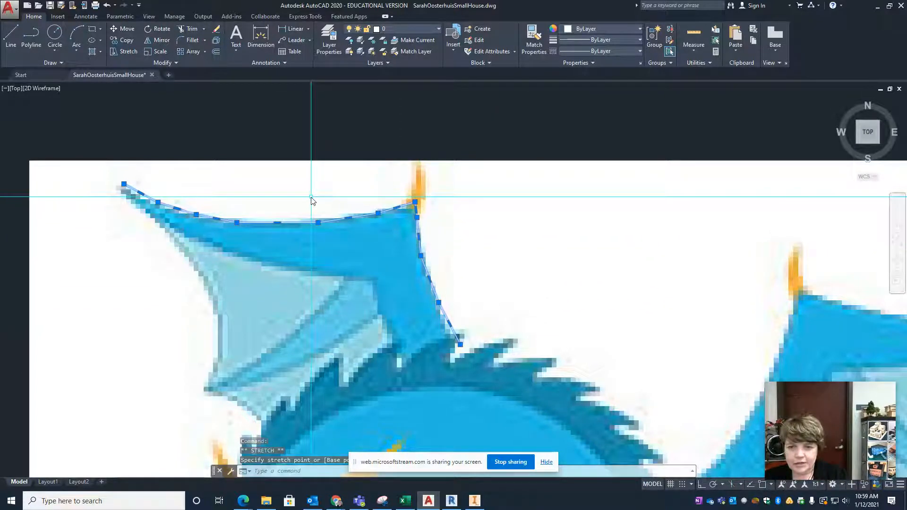
mouse_move(329, 224)
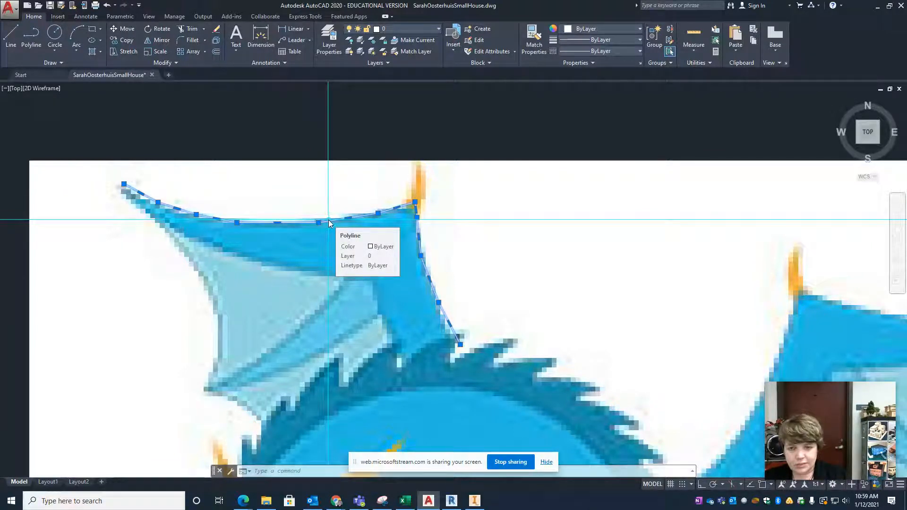
Convert the wing polyline to a spline with Edit Polyline and colour it green
right_click(331, 223)
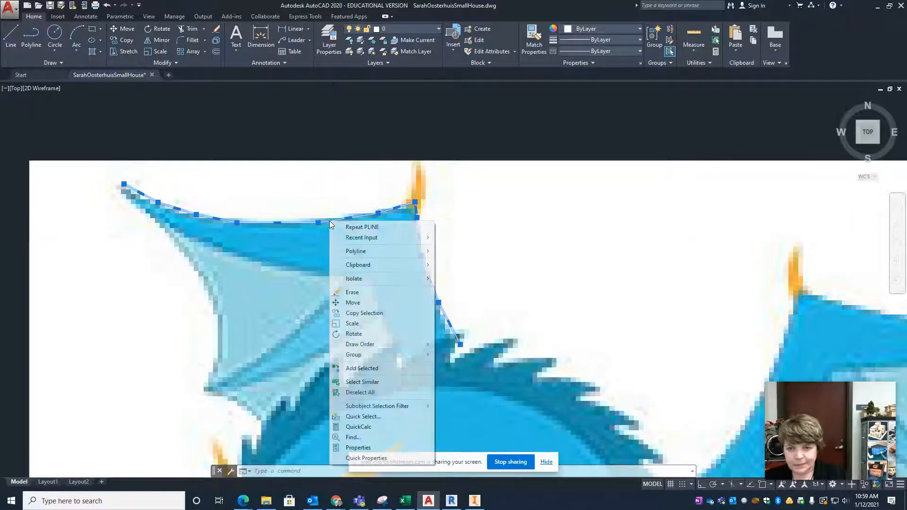
mouse_move(356, 251)
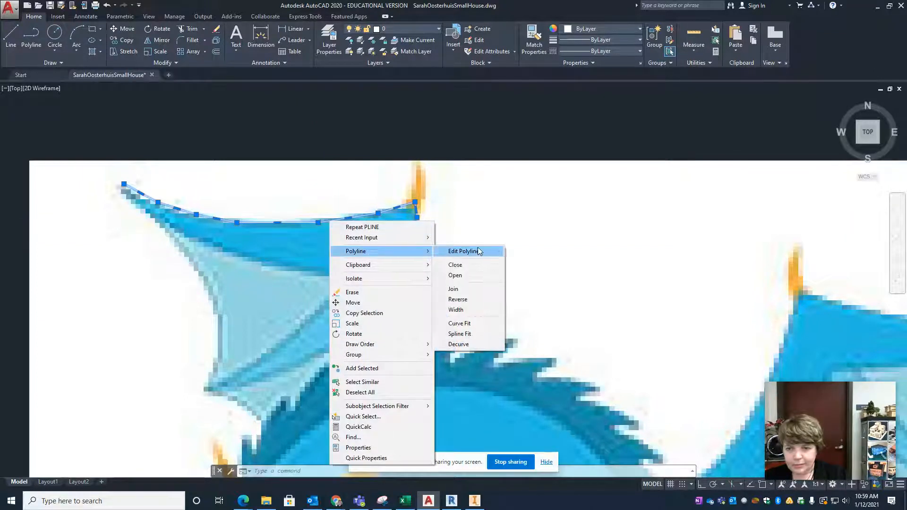
click(464, 251)
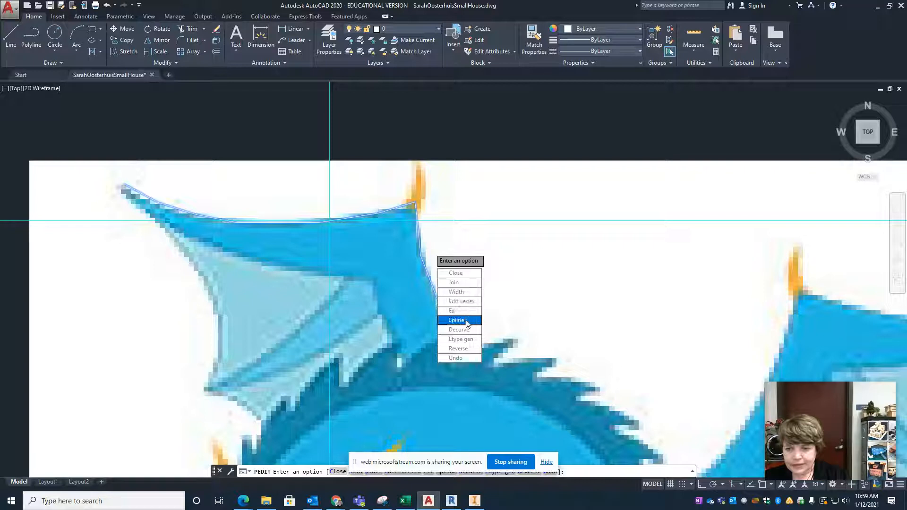
click(456, 320)
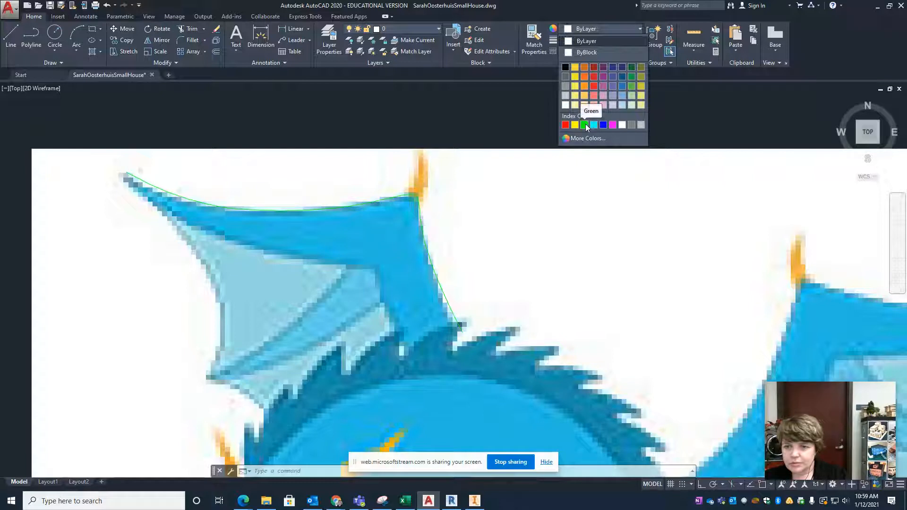
click(584, 124)
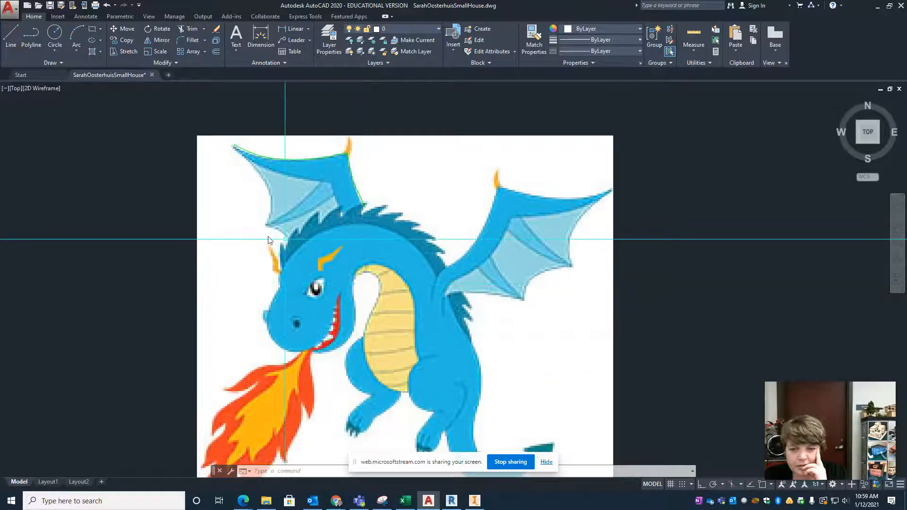
Draw a 3-point circle around the dragon's eye
click(54, 34)
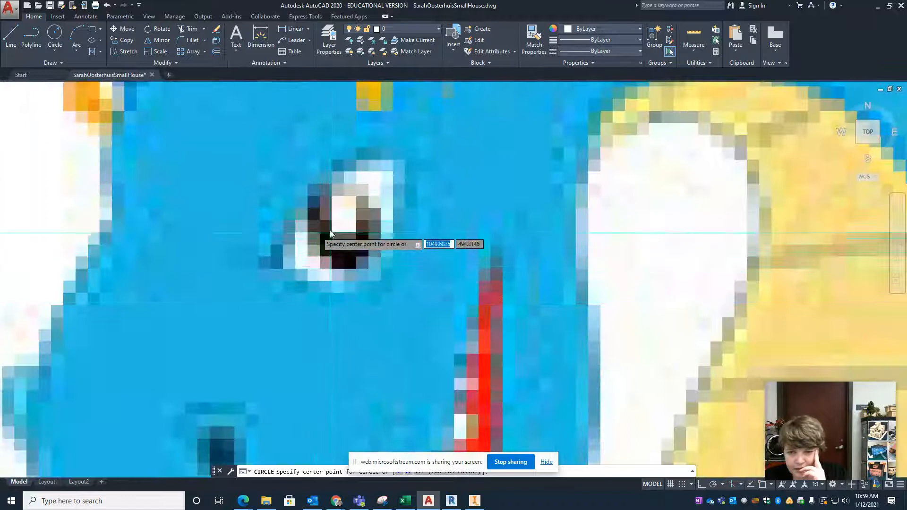
mouse_move(321, 195)
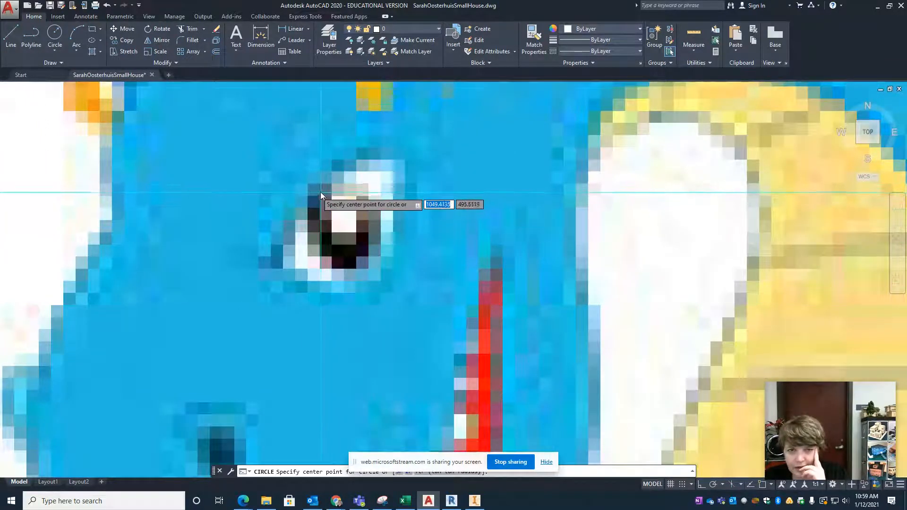
click(54, 34)
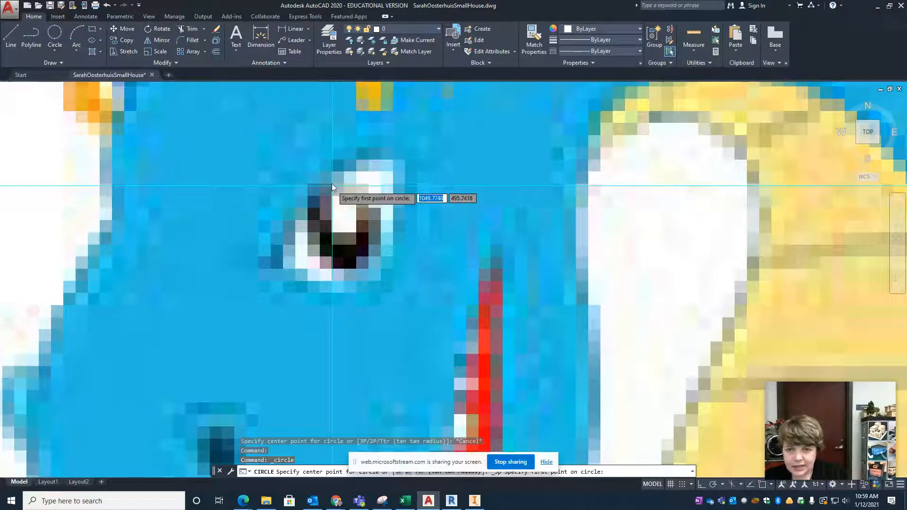
click(397, 243)
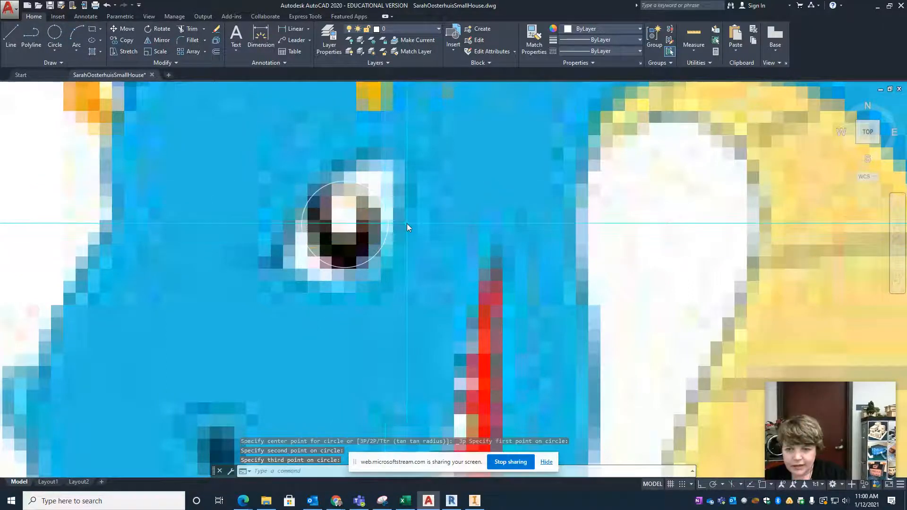
key(Escape)
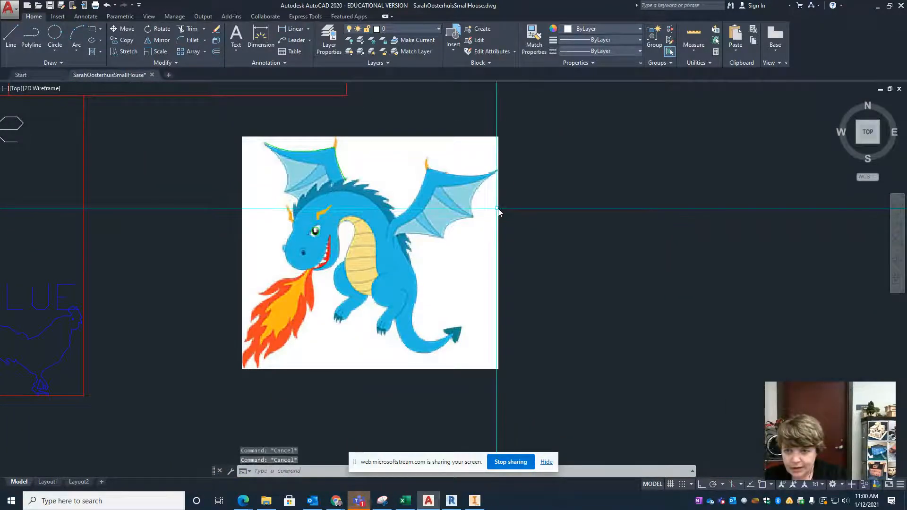
Select and delete the dragon image, leaving only the tracing
click(365, 251)
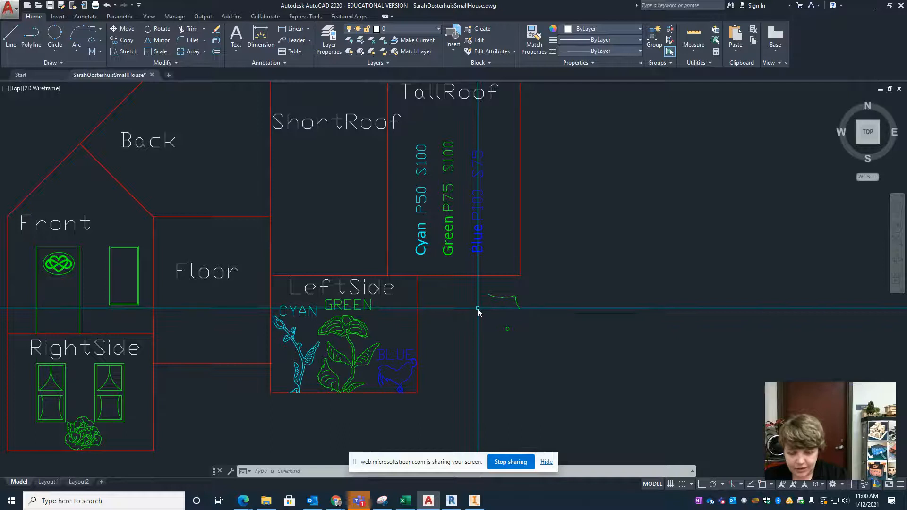
Move the wing curve and eye circle onto the Front panel with M
text(m)
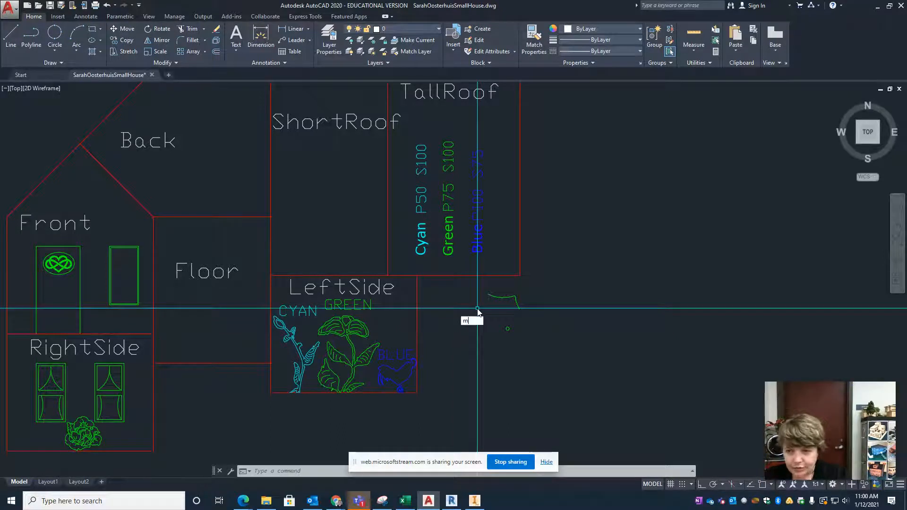
text(M)
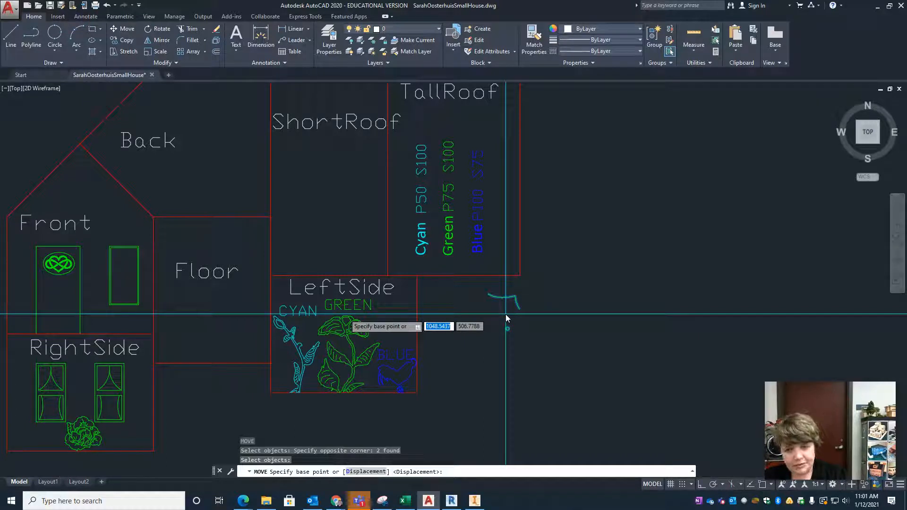
click(507, 318)
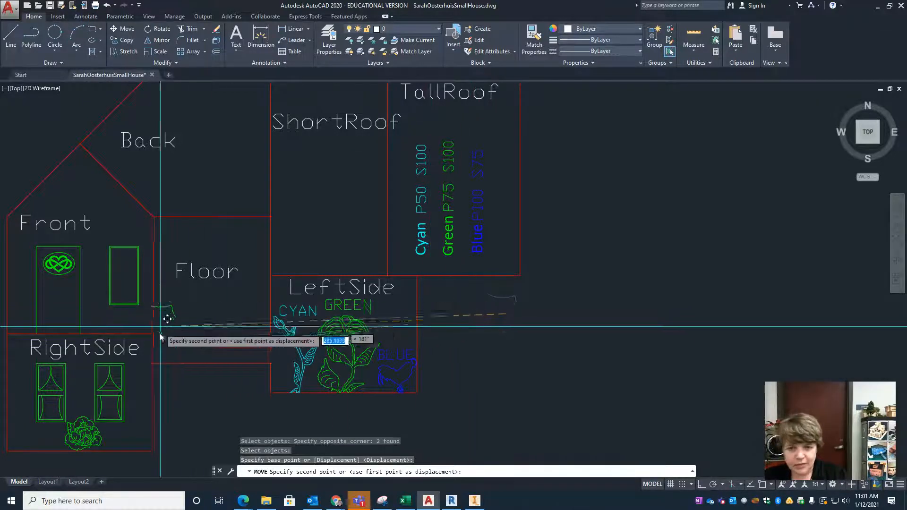
mouse_move(95, 311)
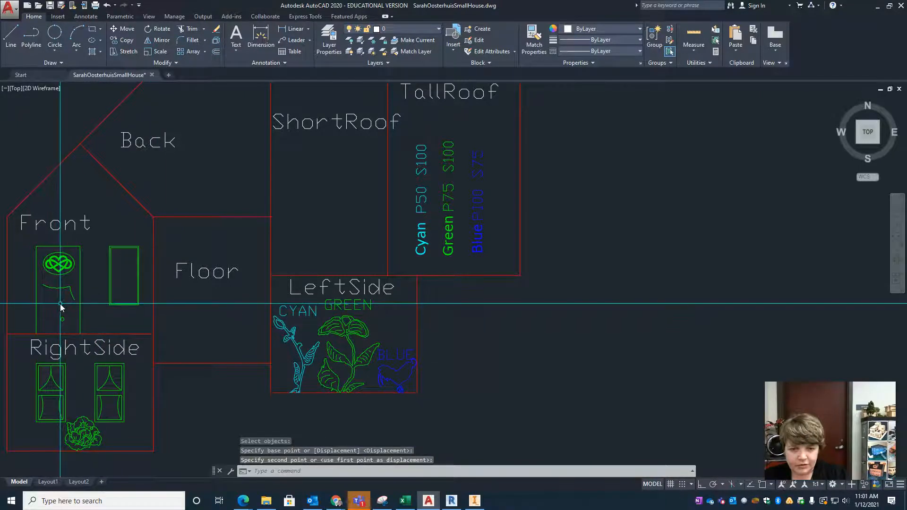
scroll(down, 3)
text(SCALE)
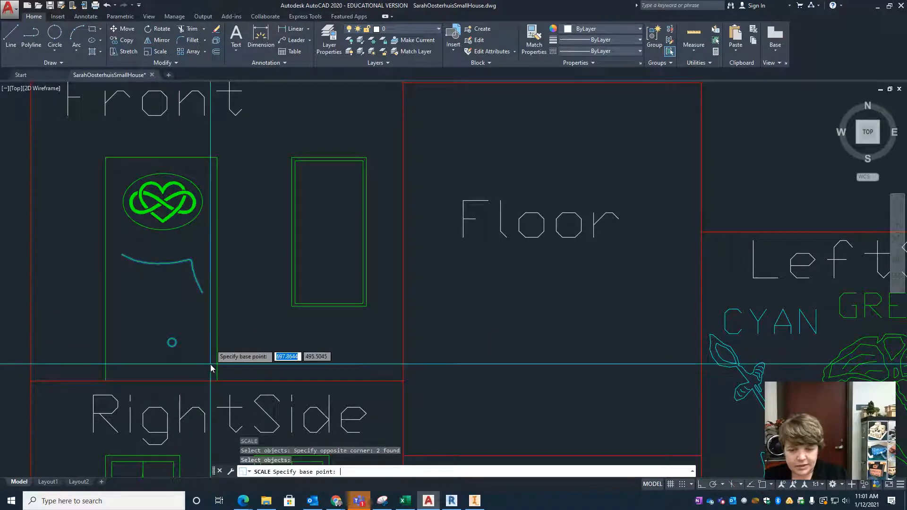
mouse_move(169, 301)
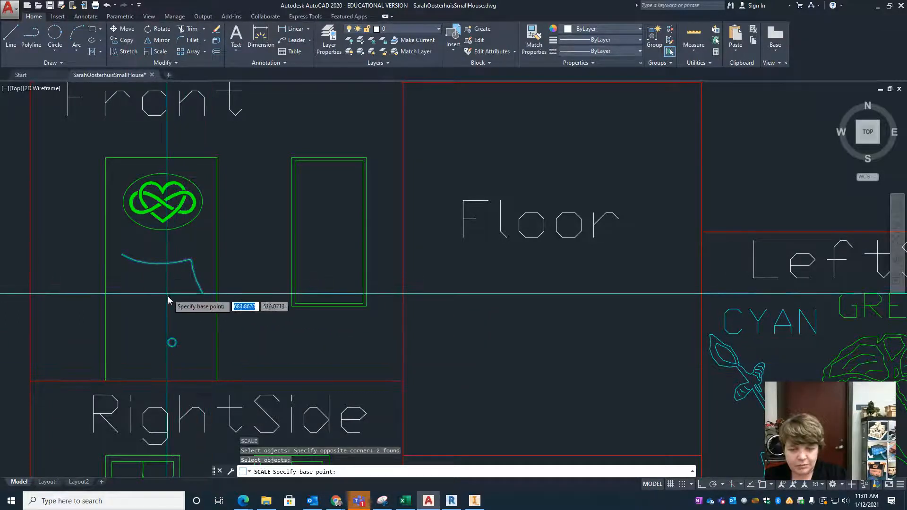